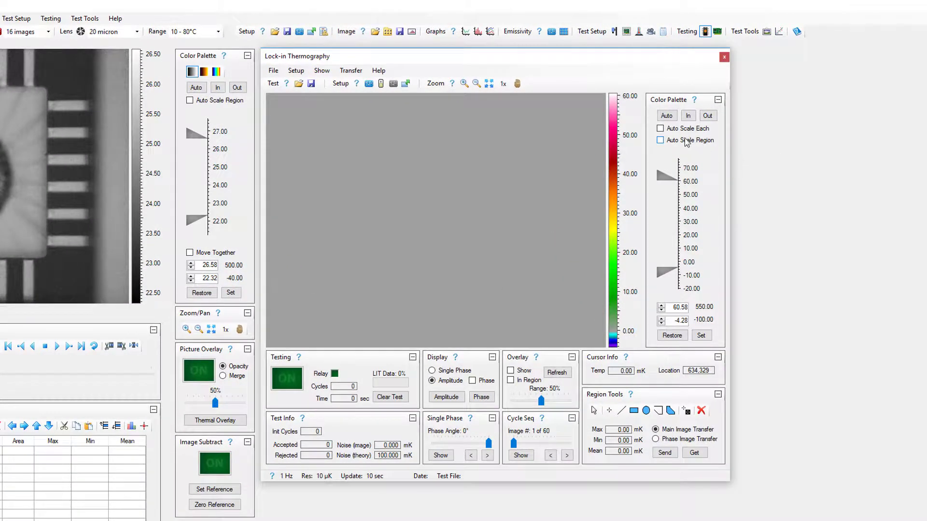
Turn on Auto Scale Each and set the lock-in display to Amplitude after trying Single Phase
left_click(661, 129)
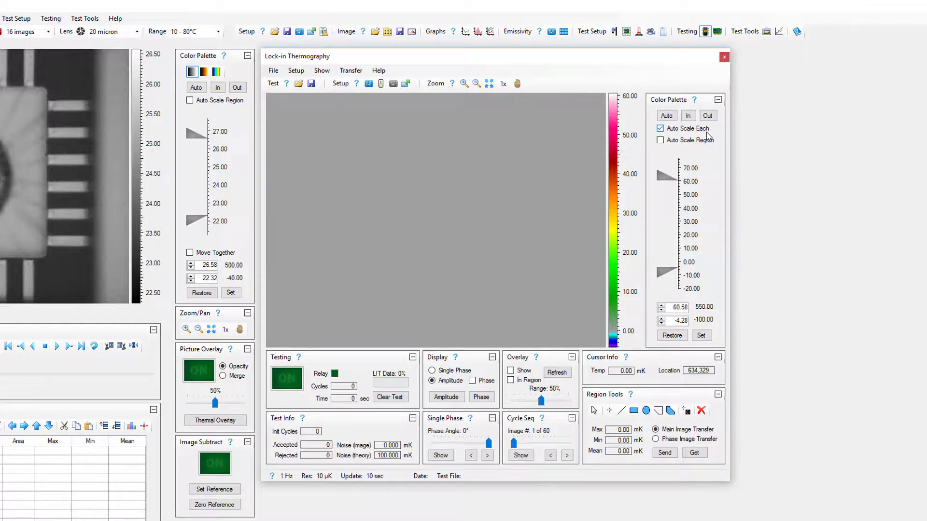
left_click(432, 371)
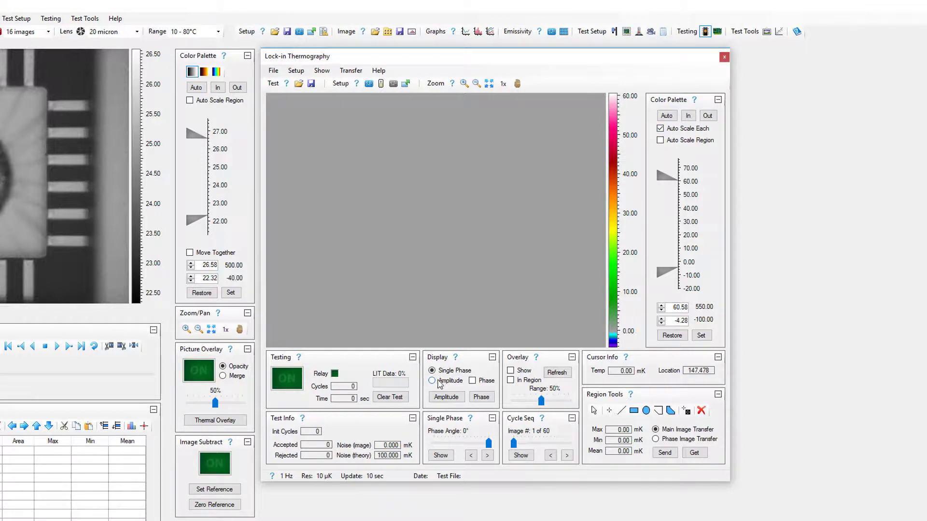
left_click(432, 381)
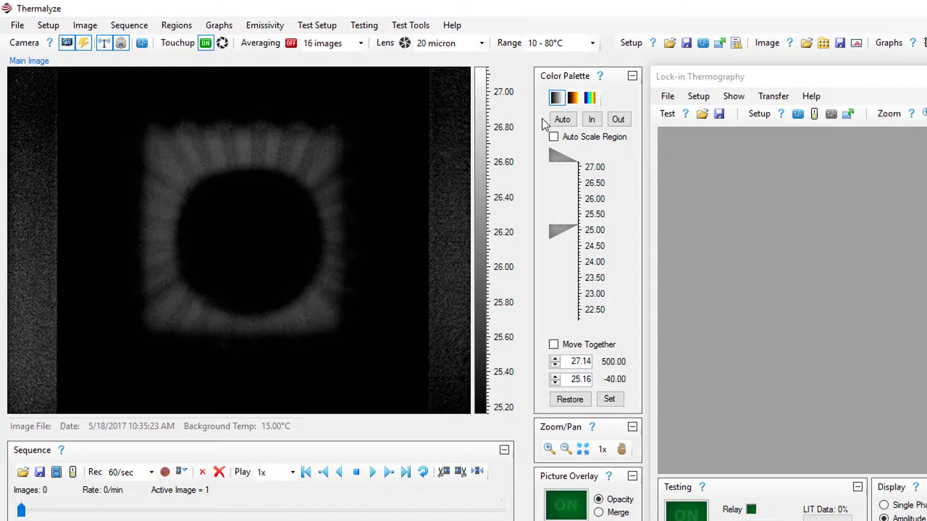
Auto-fit the main grayscale image's colour range from the Color Palette panel
left_click(561, 119)
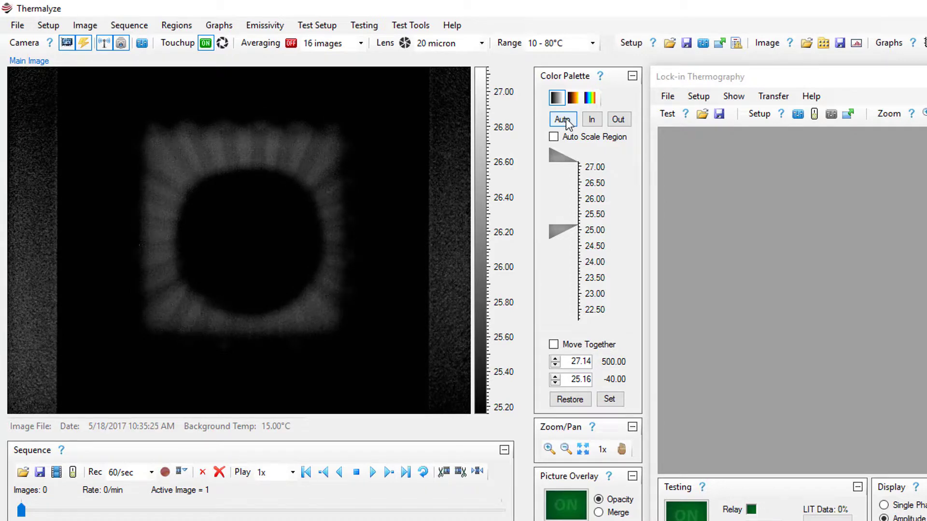
left_click(561, 119)
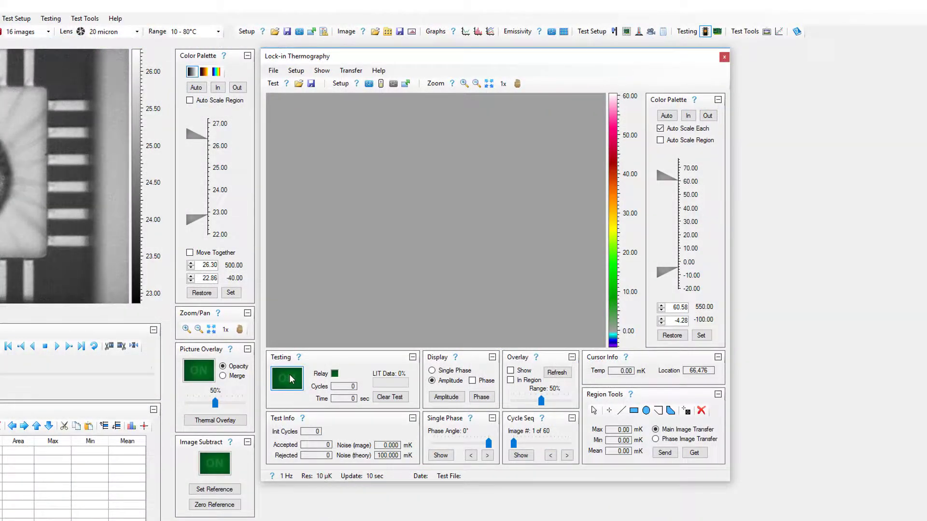
Start the lock-in test and let 12 cycles run to reveal the corner hotspot
left_click(287, 377)
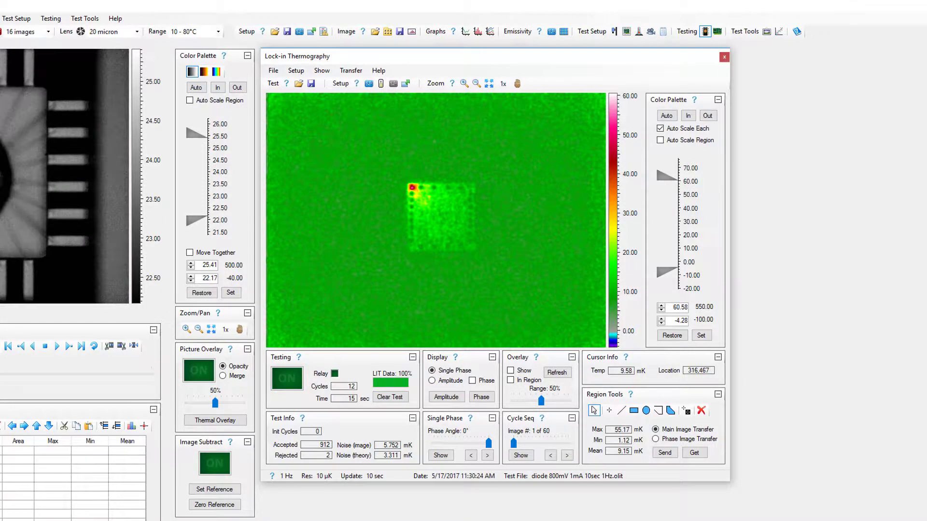
Discard the old result from the File menu and rerun the test to 16 amplitude cycles
left_click(274, 70)
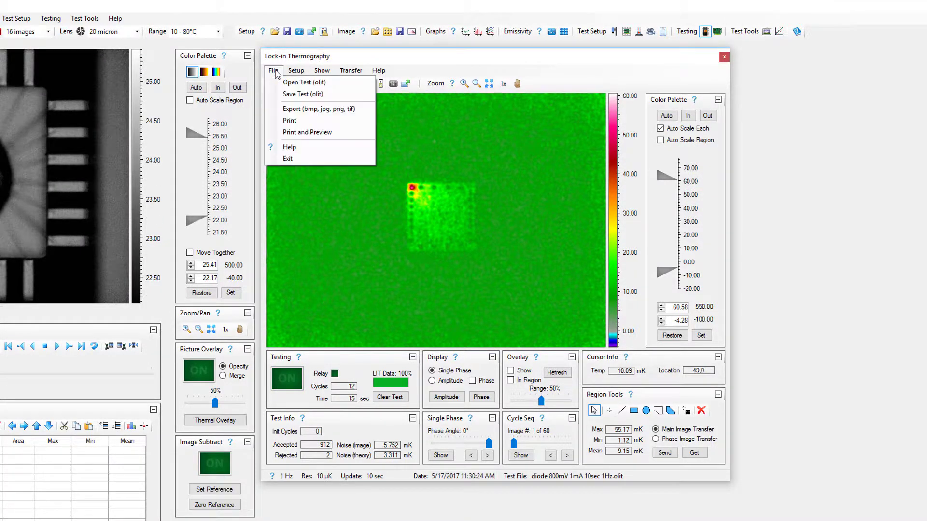
left_click(303, 94)
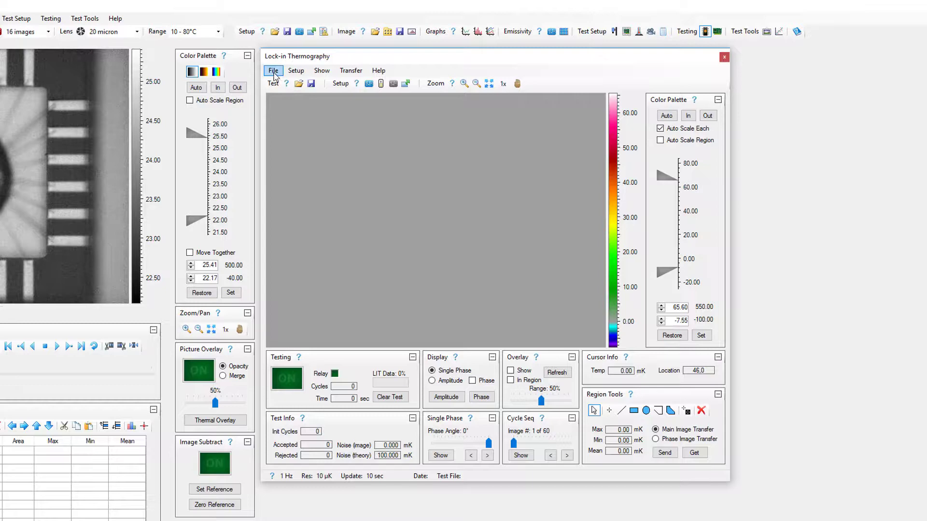
left_click(299, 82)
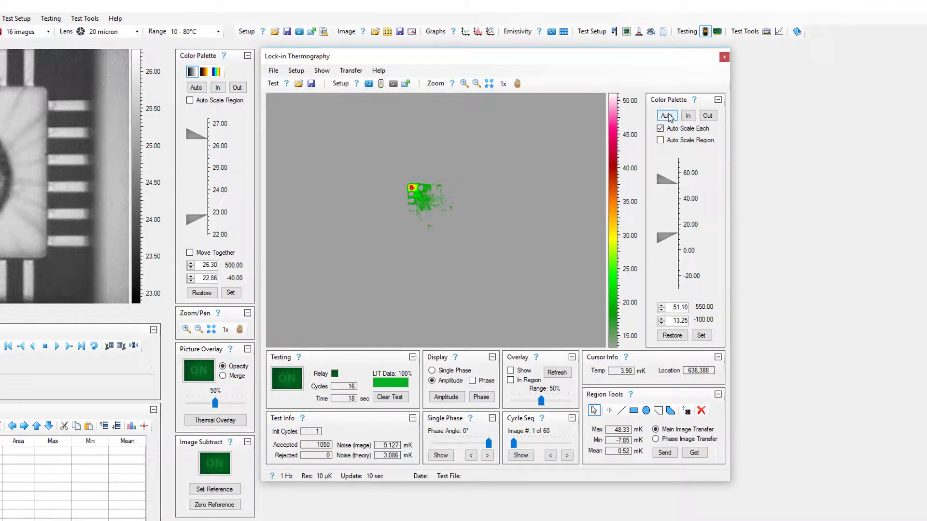
Auto-scale the lock-in colours and zoom onto the hotspot reading about 44.75 mK
left_click(667, 115)
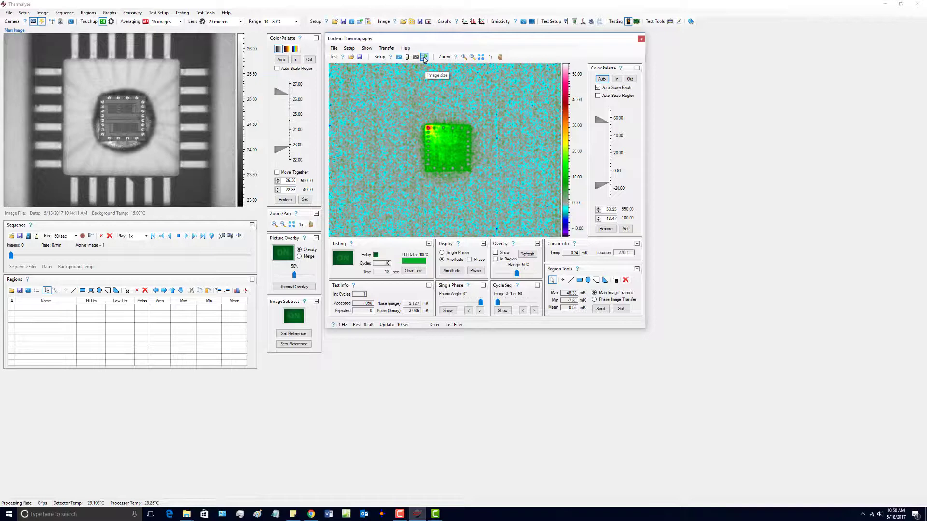
left_click(424, 57)
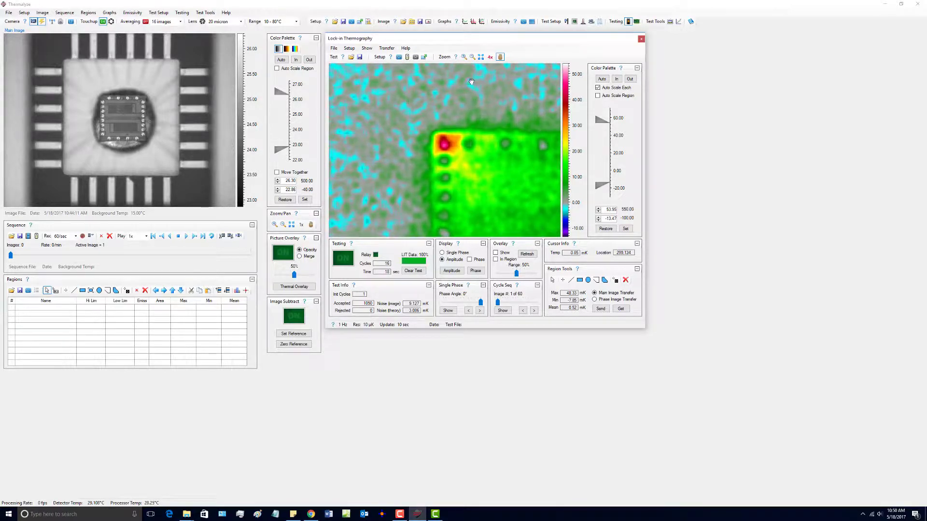
left_click(481, 57)
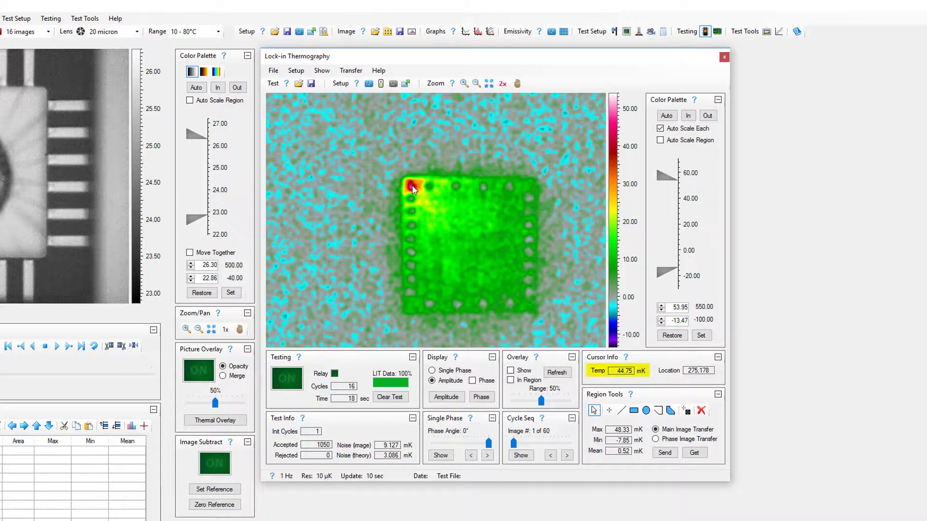
Reset the lock-in amplitude image to 1x zoom showing the whole die
left_click(474, 83)
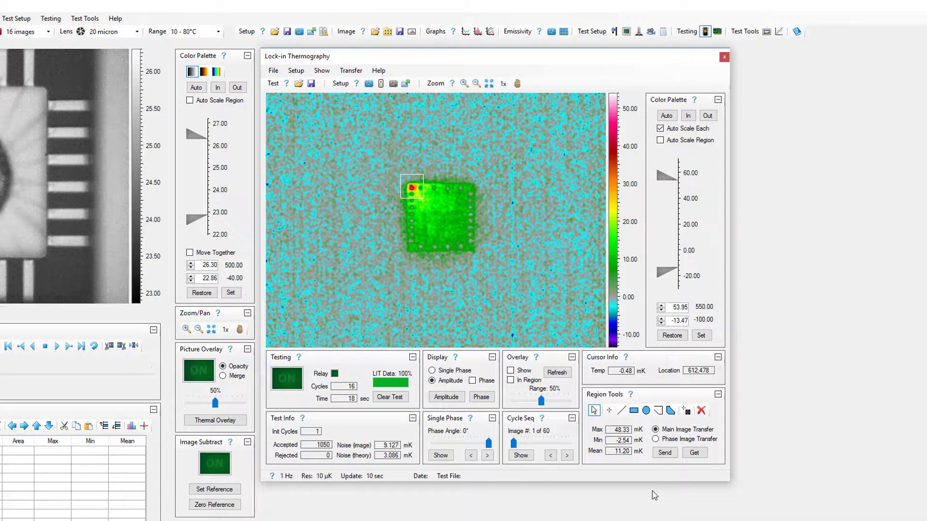
mouse_move(653, 468)
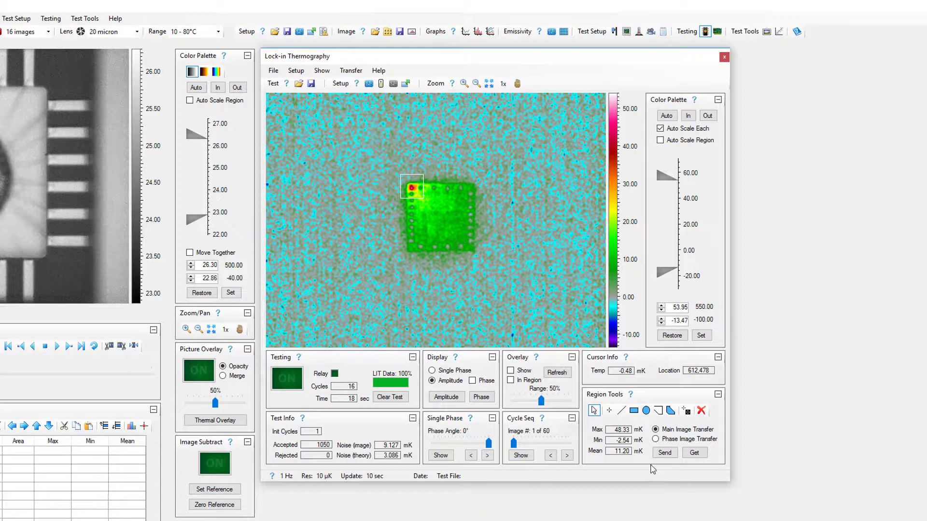
left_click(620, 411)
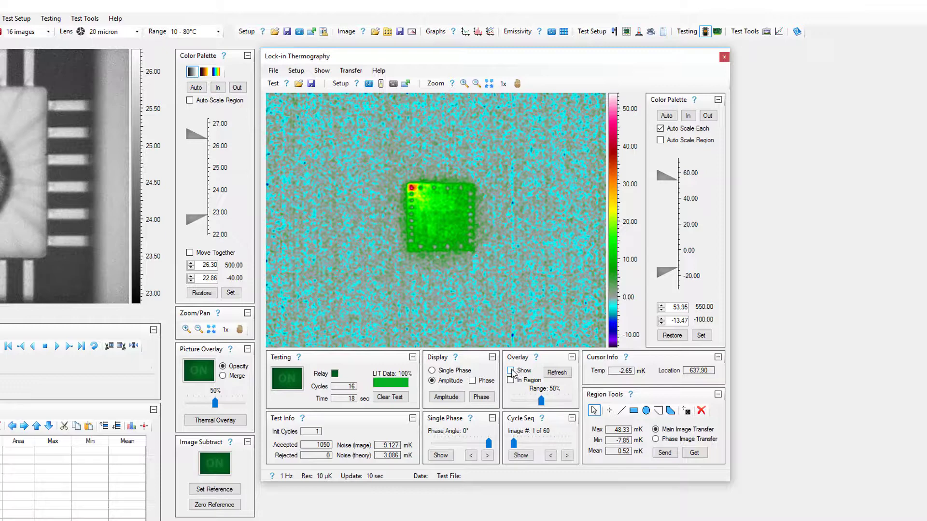
Overlay the hotspot on the grayscale chip image and draw a rectangular region around the die
left_click(510, 371)
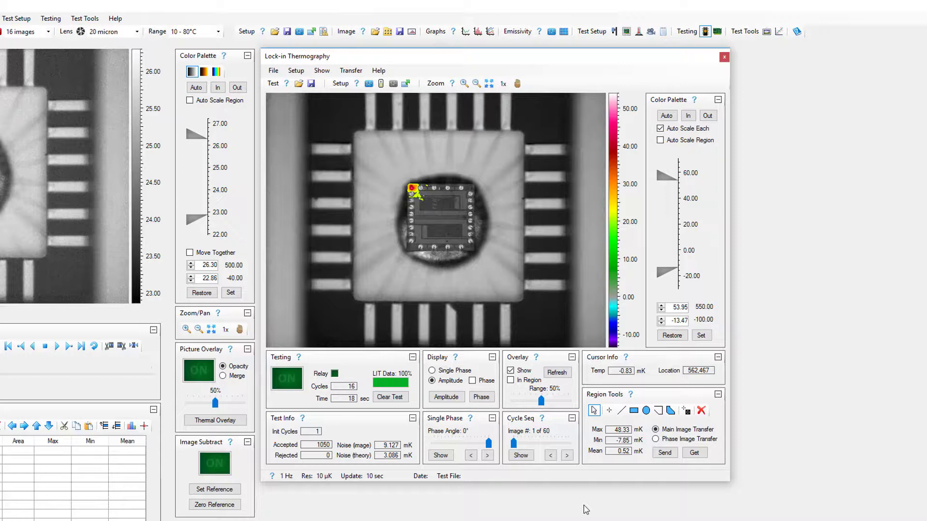
mouse_move(634, 411)
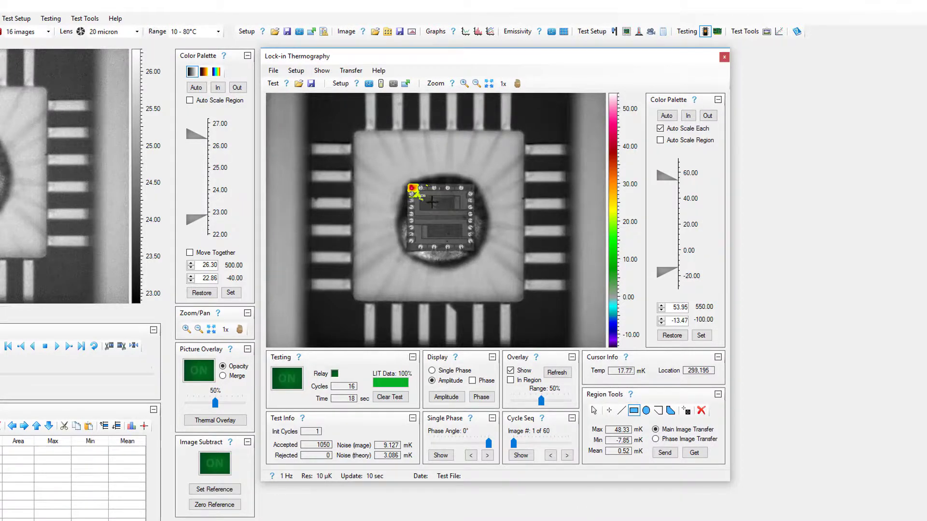
left_click_drag(420, 195, 459, 242)
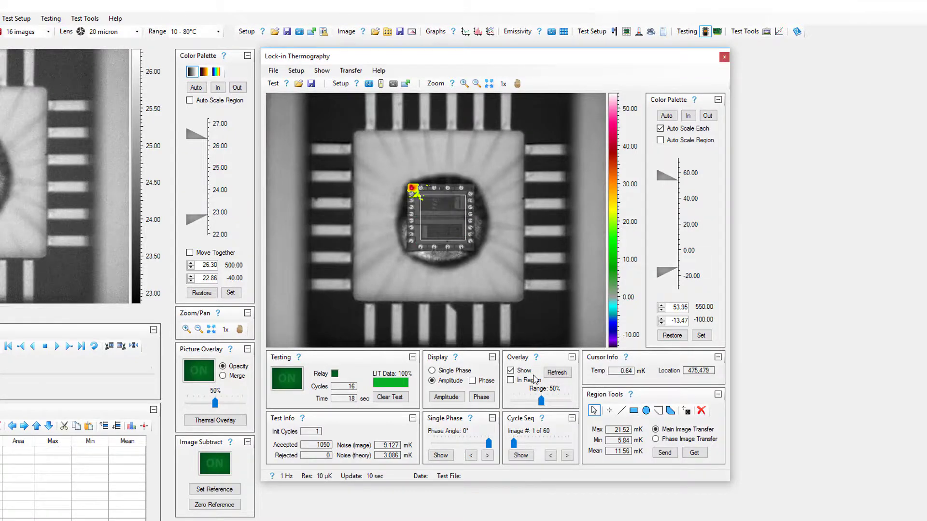
left_click(511, 380)
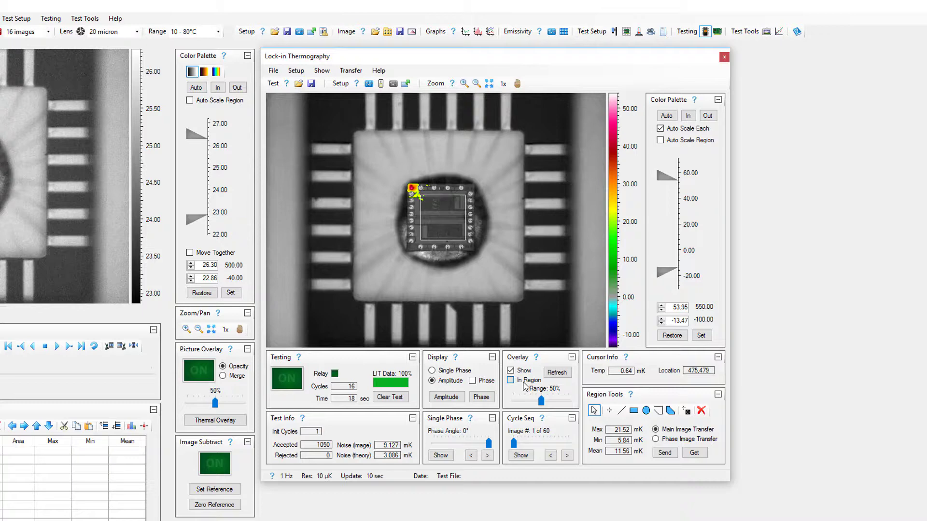